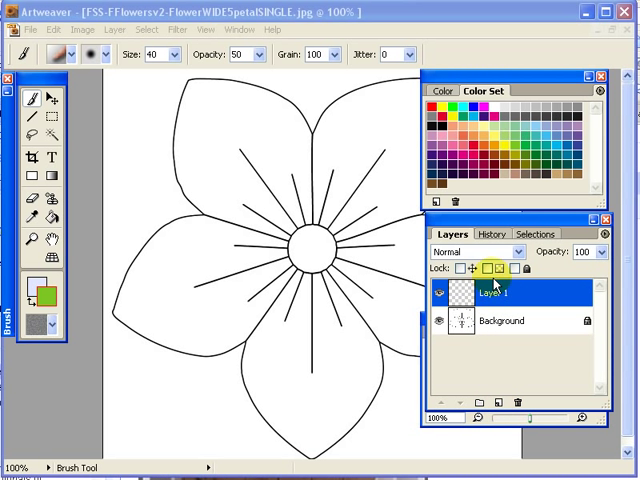
# Step: Rename Layer 1 to 'coloring' via its Layer Properties and confirm
pyautogui.rightClick(490, 296)
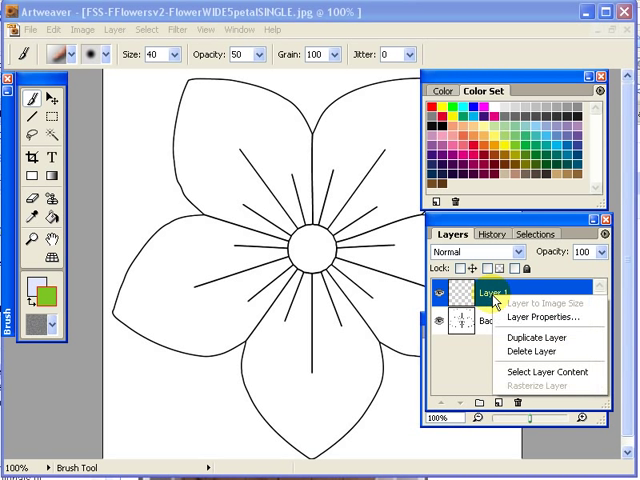
pyautogui.click(536, 316)
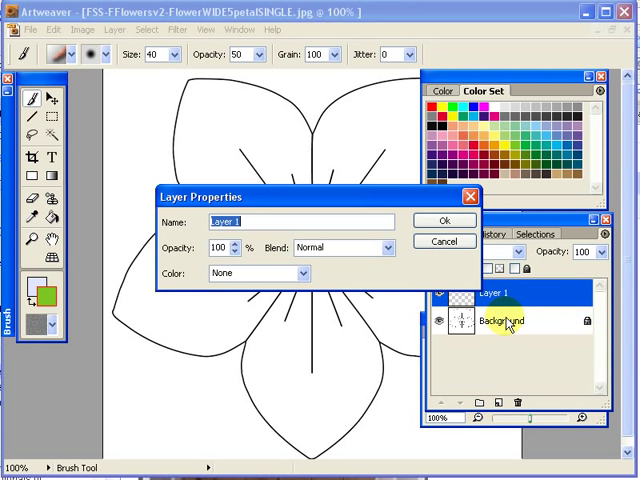
pyautogui.click(258, 220)
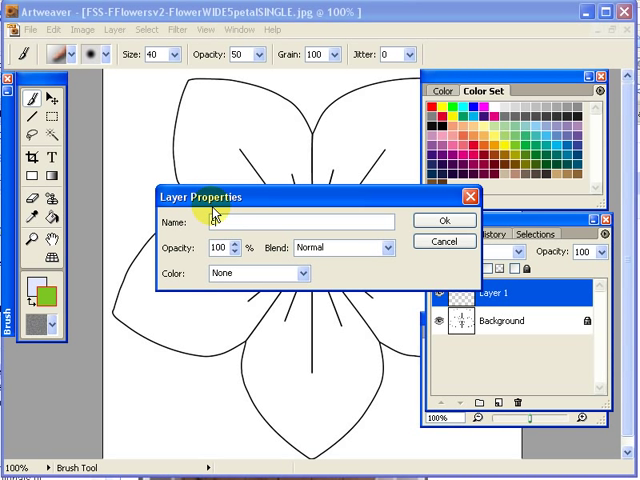
pyautogui.write('coloring')
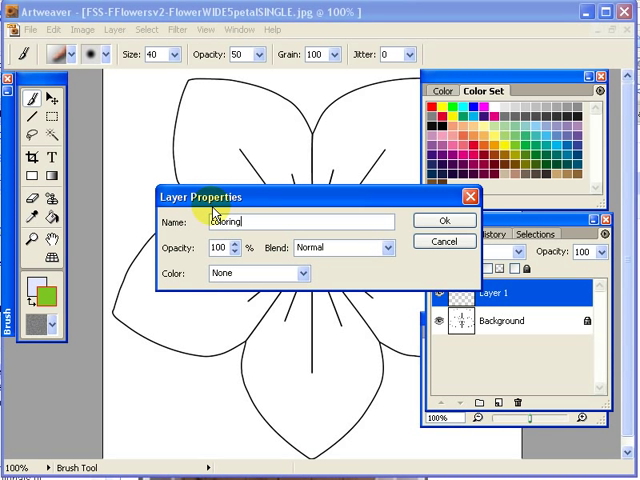
pyautogui.click(432, 220)
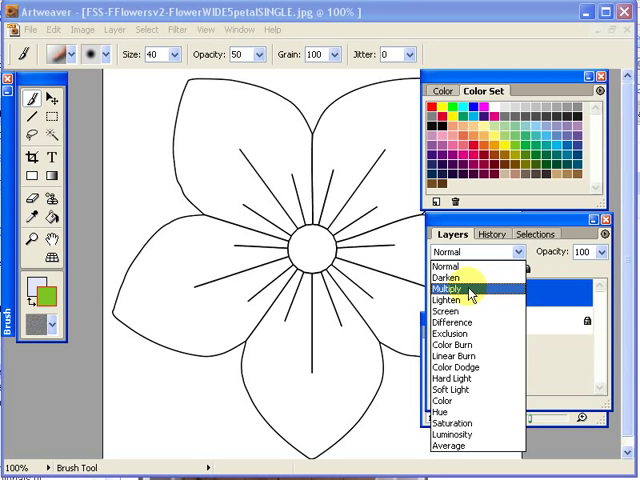
pyautogui.moveTo(476, 266)
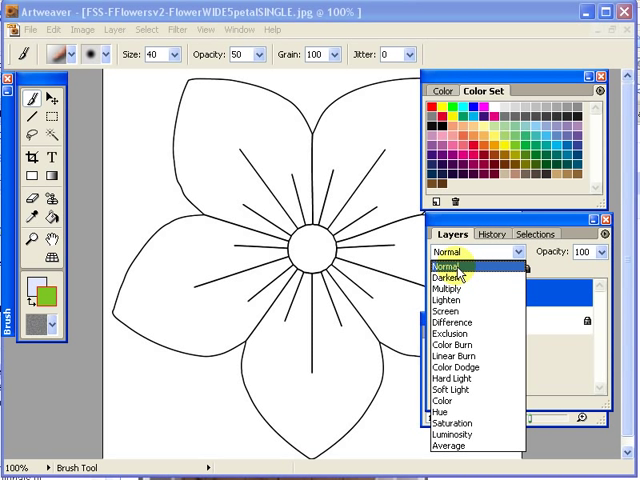
# Step: Set the coloring layer's blend mode to Multiply and switch to the Magic Wand
pyautogui.click(448, 300)
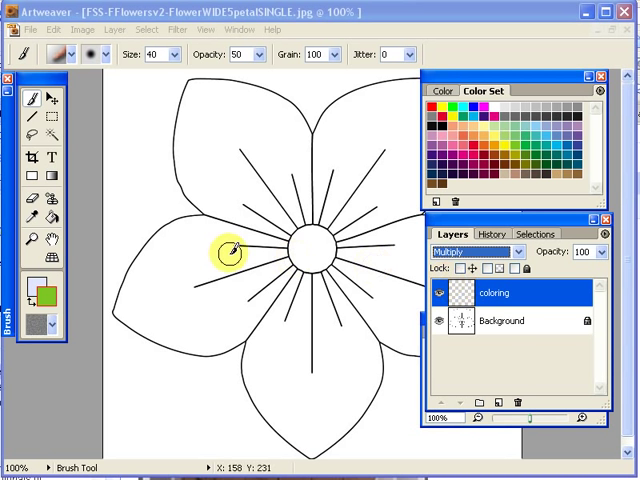
pyautogui.click(50, 178)
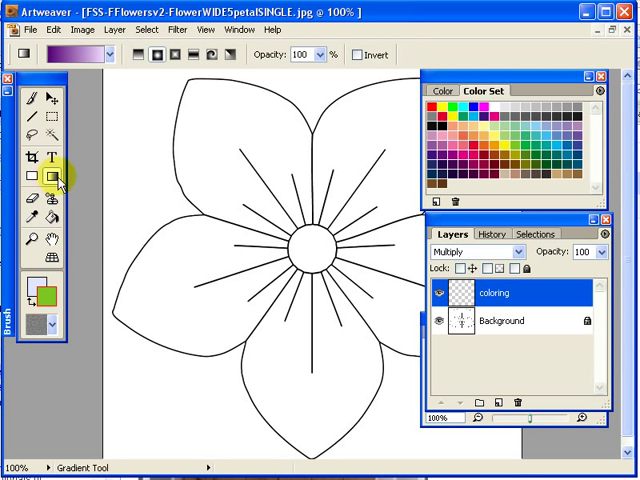
pyautogui.moveTo(56, 176)
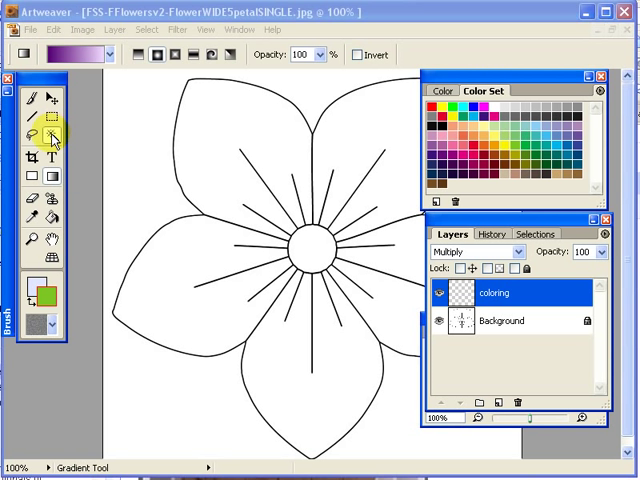
pyautogui.click(56, 132)
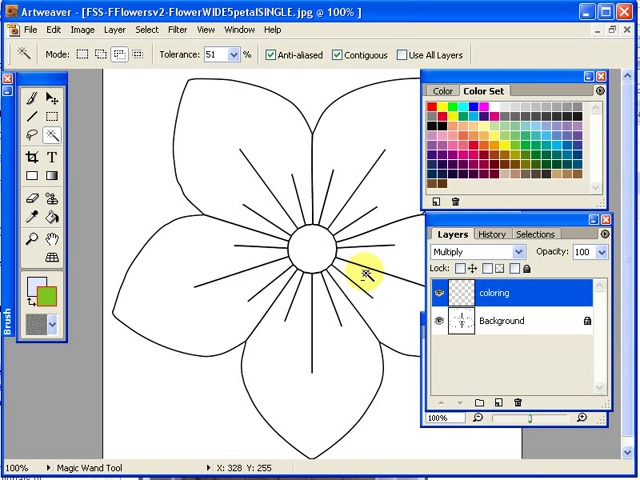
pyautogui.moveTo(234, 156)
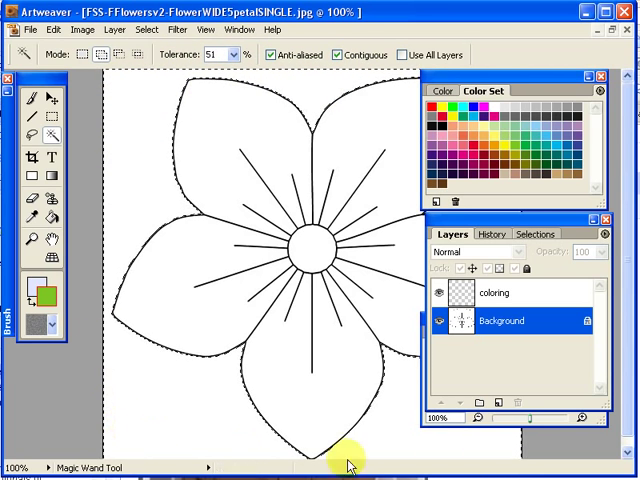
# Step: Invert the Magic Wand selection so the flower shape is selected instead of the outside
pyautogui.click(150, 38)
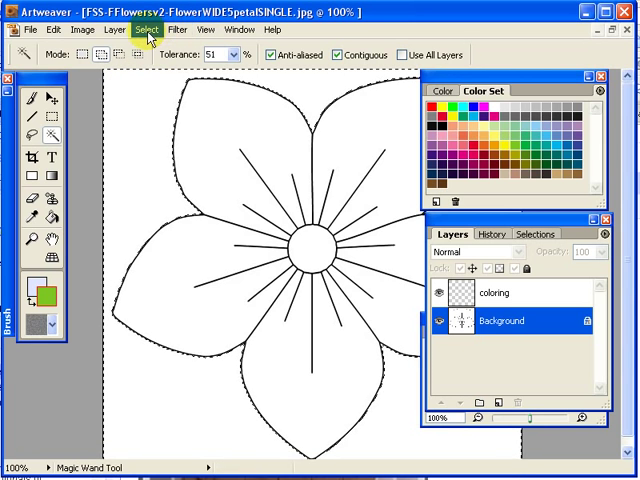
pyautogui.click(144, 38)
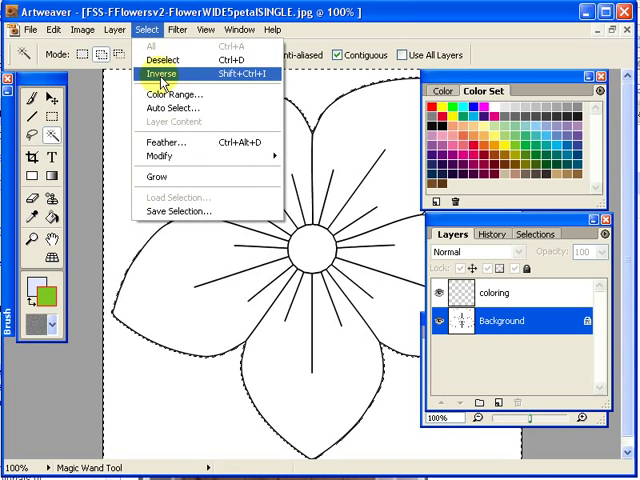
pyautogui.click(160, 72)
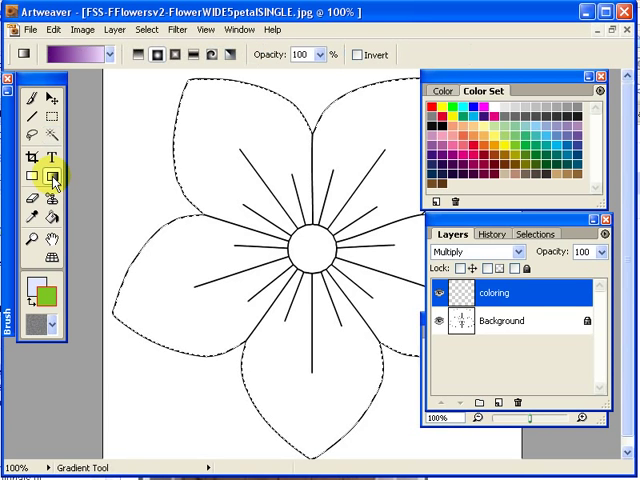
# Step: Fill the selected flower with a purple radial gradient from the presets on the coloring layer
pyautogui.click(308, 252)
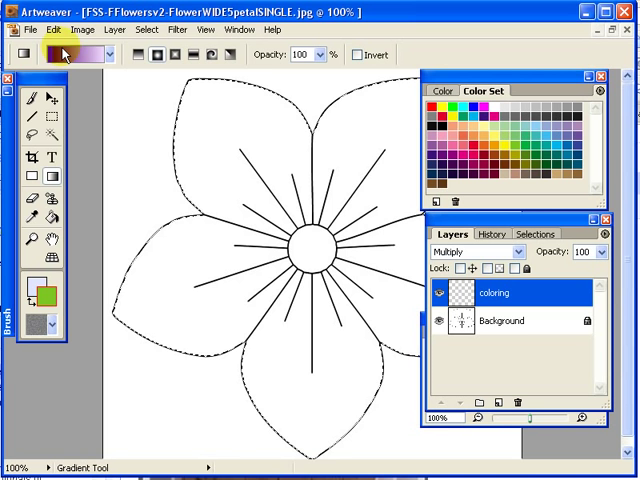
pyautogui.click(316, 252)
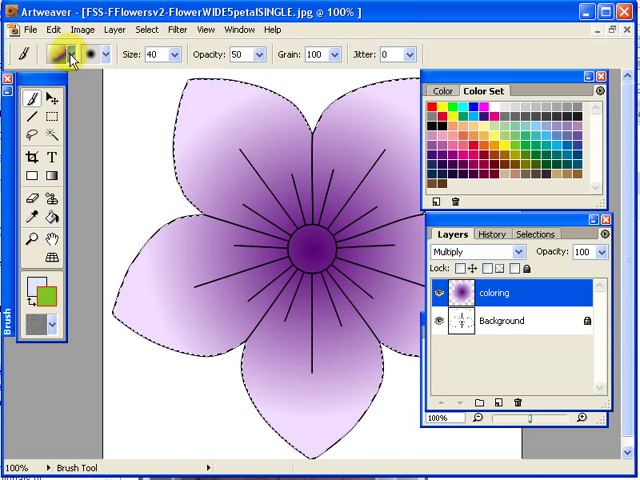
pyautogui.click(66, 56)
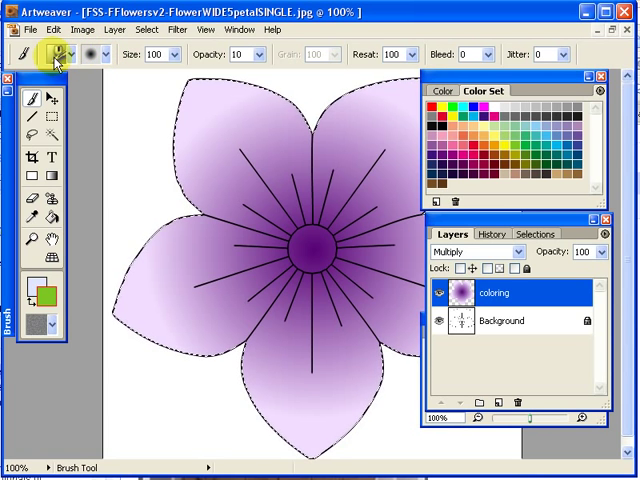
# Step: Choose the Digital Airbrush variant and show the Brush palette from the Window menu
pyautogui.click(52, 56)
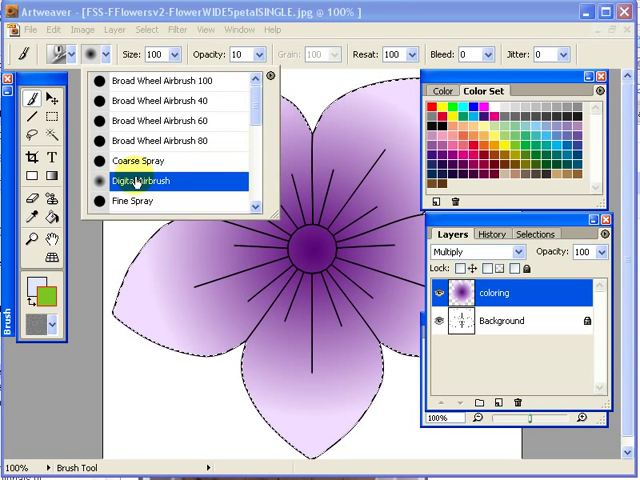
pyautogui.click(140, 180)
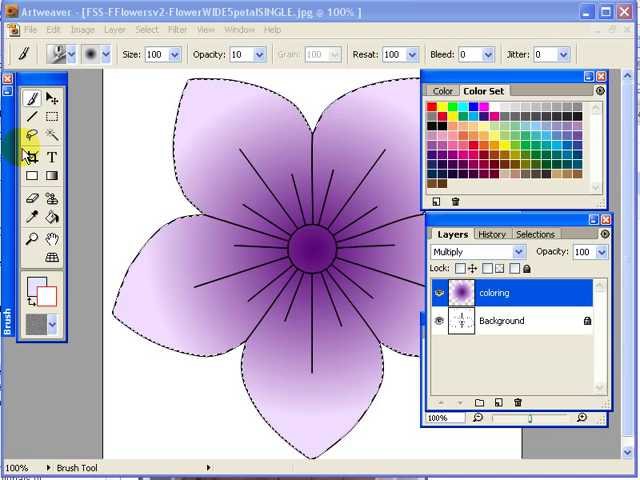
pyautogui.click(240, 38)
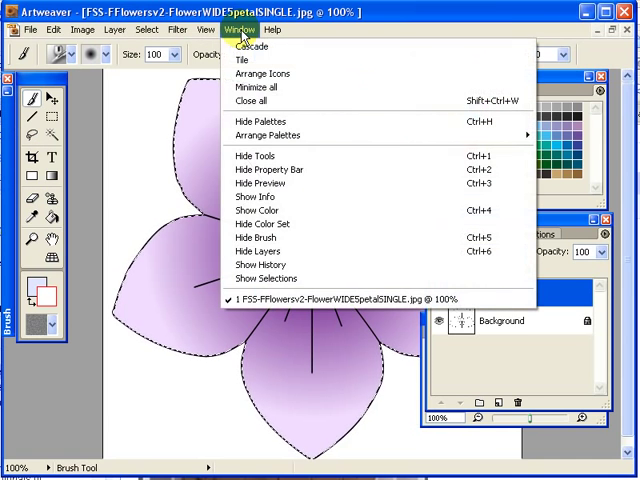
pyautogui.moveTo(290, 300)
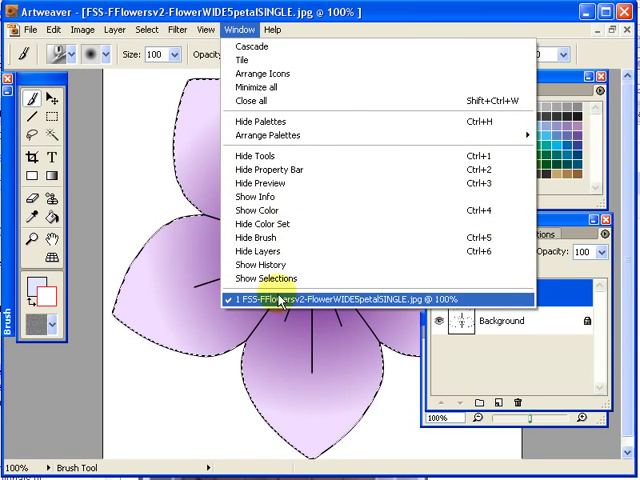
pyautogui.moveTo(284, 176)
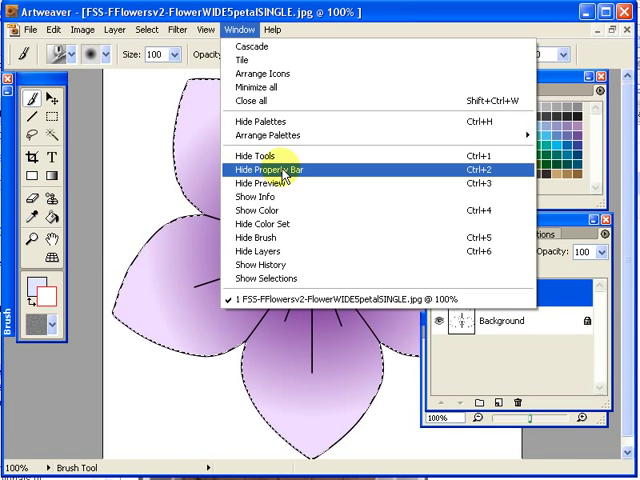
pyautogui.moveTo(260, 236)
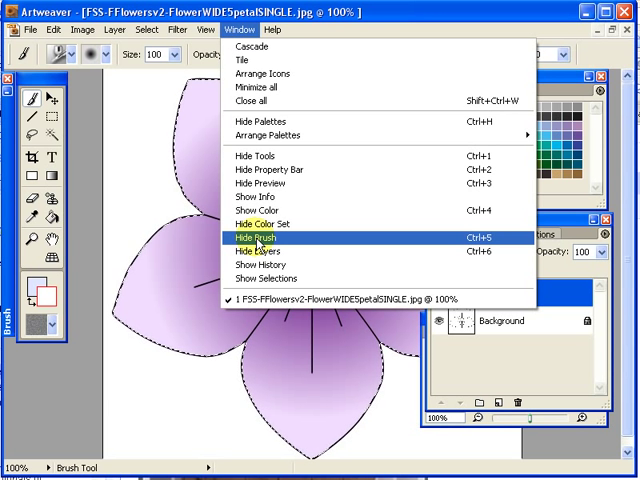
pyautogui.moveTo(270, 224)
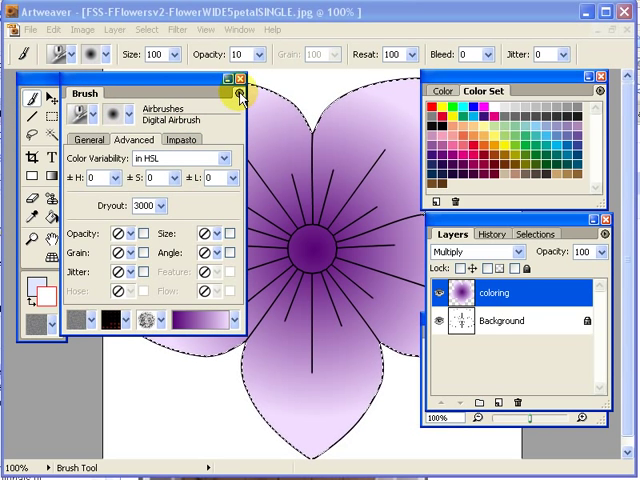
# Step: Restore all default brush variants from the Brush palette menu and adjust the Opacity option
pyautogui.click(238, 96)
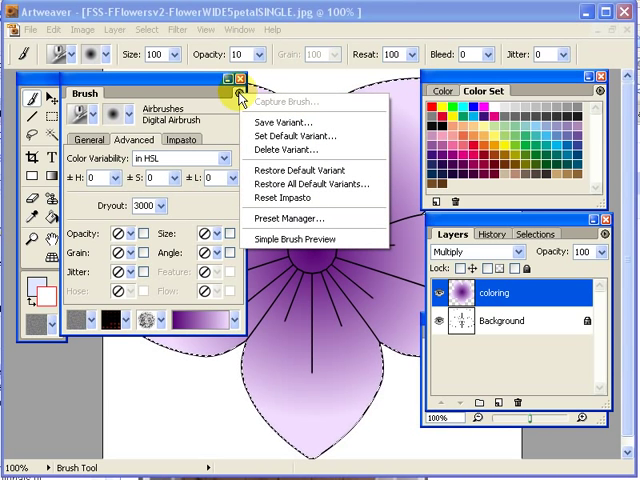
pyautogui.moveTo(310, 184)
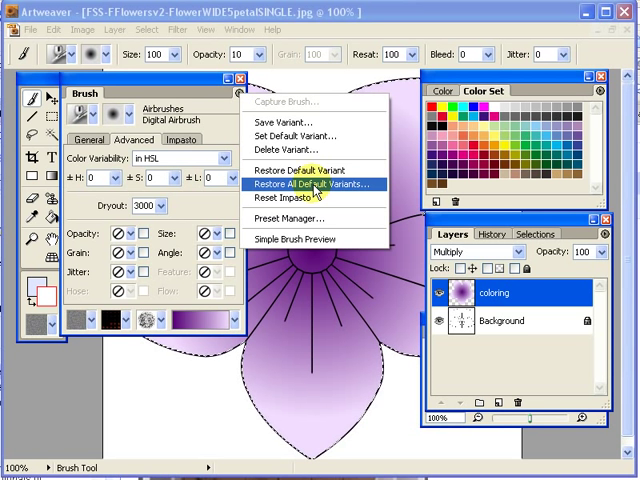
pyautogui.click(310, 184)
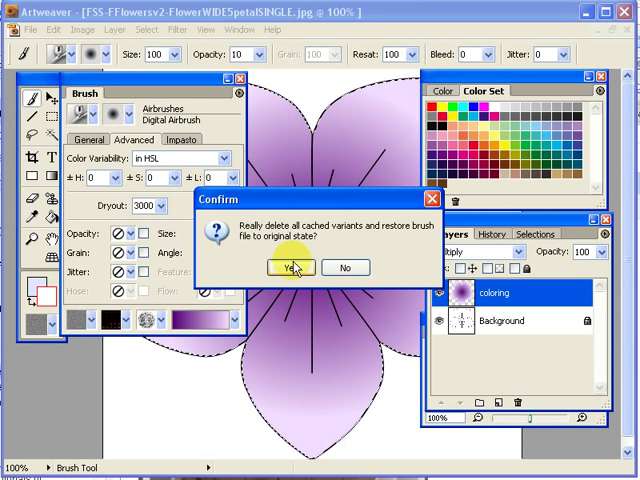
pyautogui.click(292, 268)
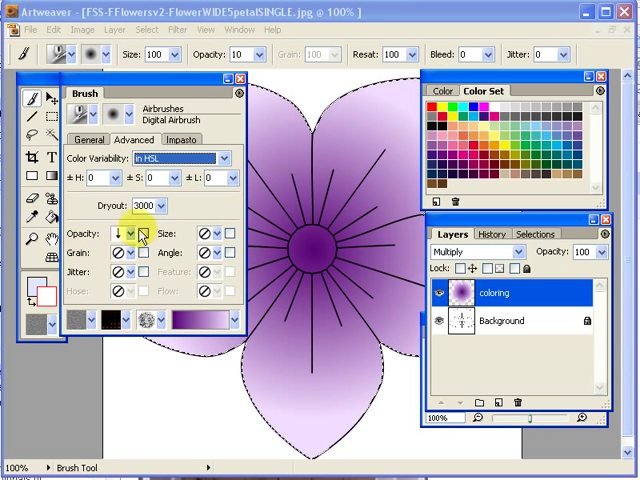
pyautogui.click(132, 232)
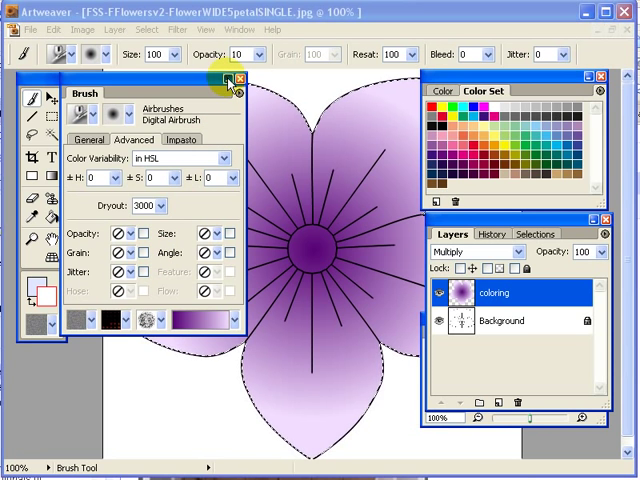
# Step: Close the Brush palette, hide all palettes via Window, then show them again
pyautogui.click(242, 80)
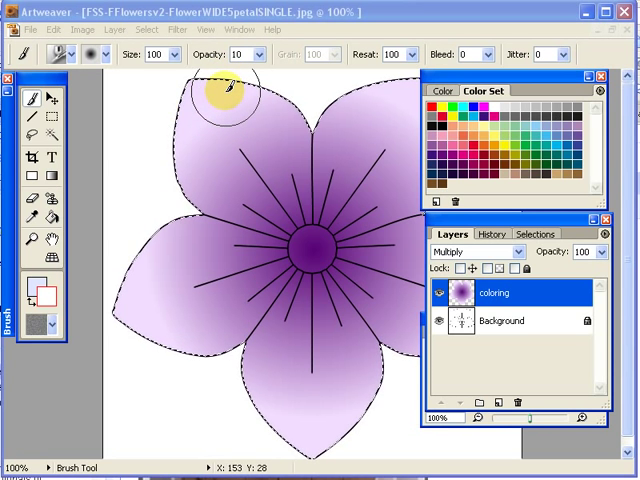
pyautogui.moveTo(428, 256)
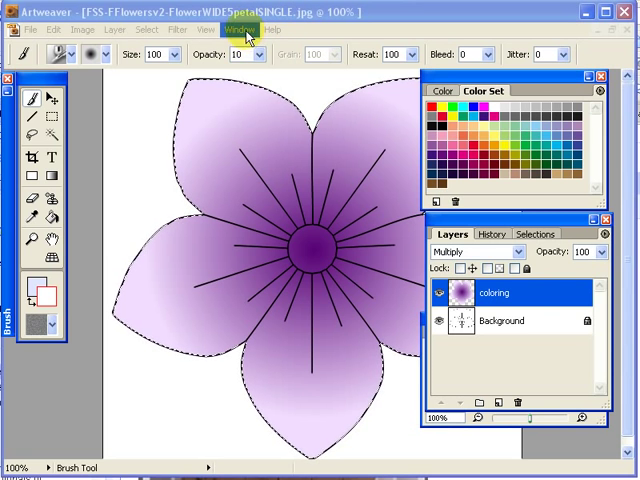
pyautogui.click(236, 30)
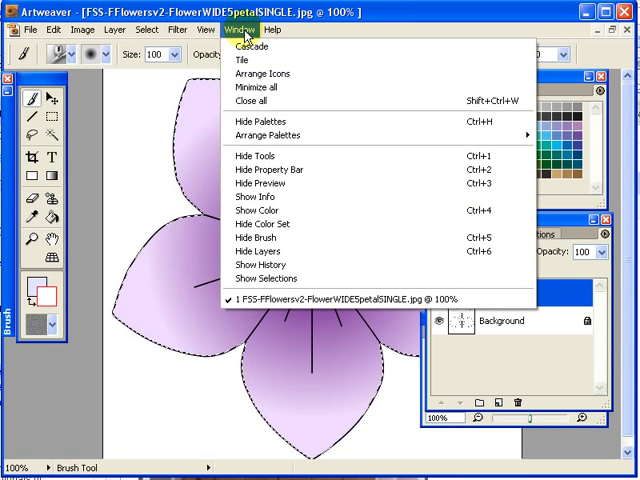
pyautogui.moveTo(256, 120)
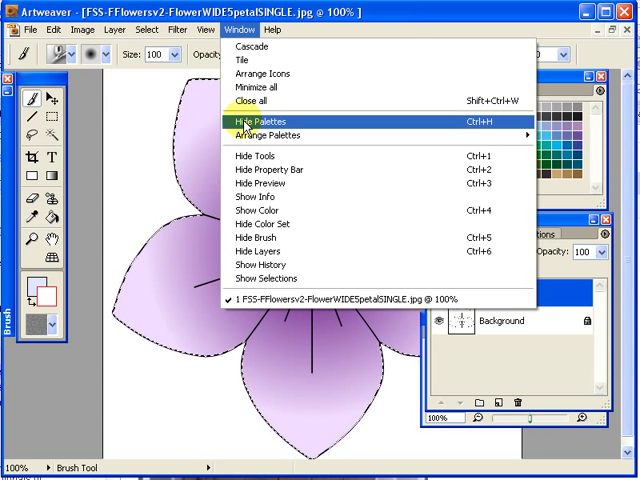
pyautogui.click(260, 122)
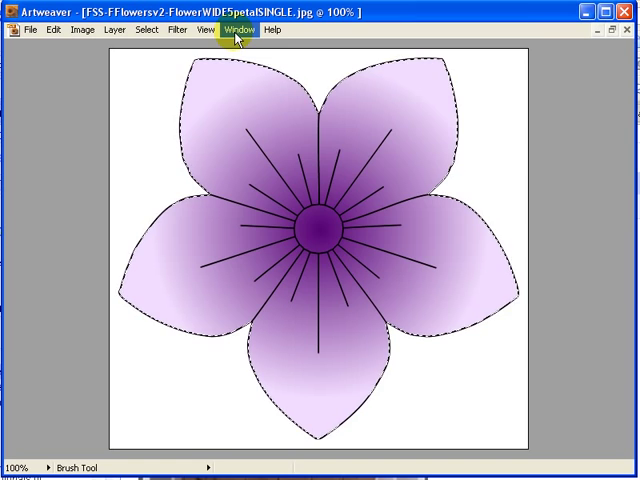
pyautogui.click(238, 28)
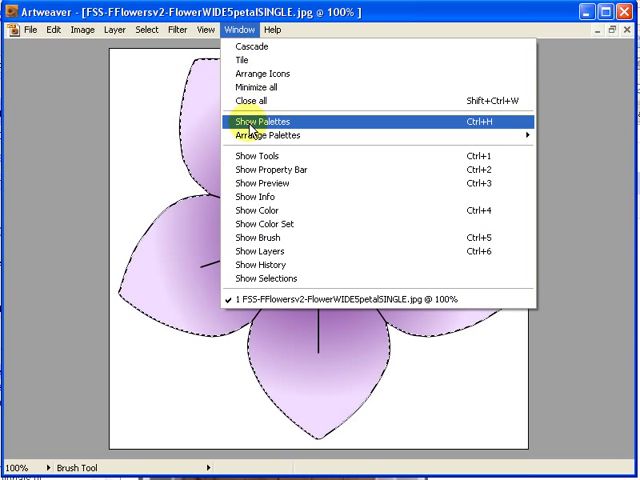
pyautogui.click(258, 120)
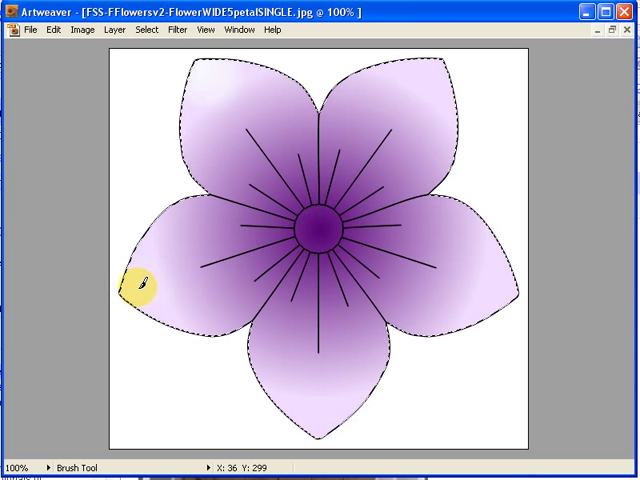
pyautogui.moveTo(320, 412)
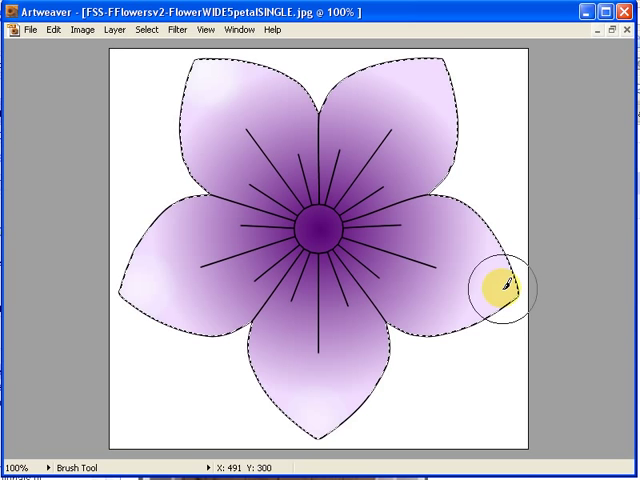
pyautogui.moveTo(436, 70)
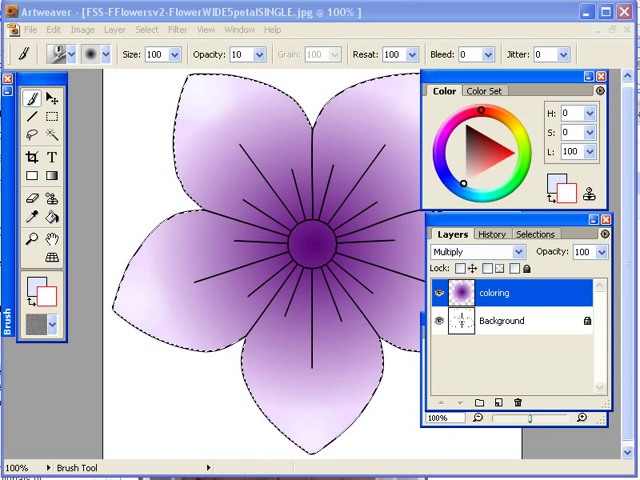
# Step: Sample a deep purple from the flower with the Dropper and adjust it in the Color palette
pyautogui.click(36, 218)
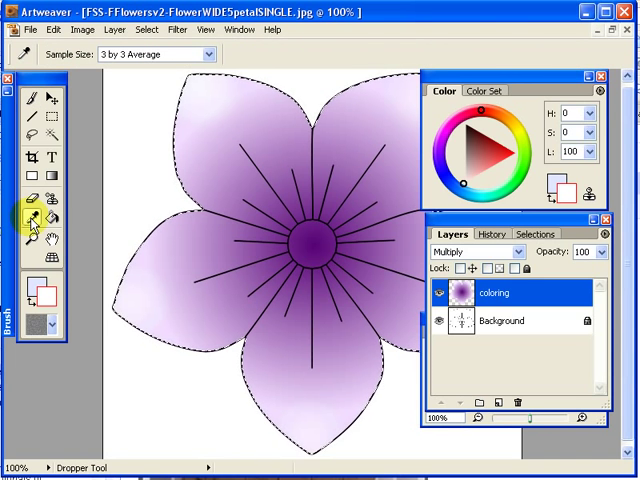
pyautogui.click(324, 204)
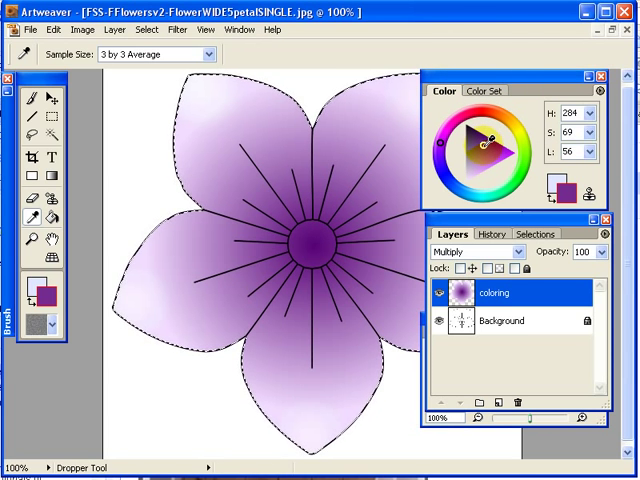
pyautogui.click(488, 132)
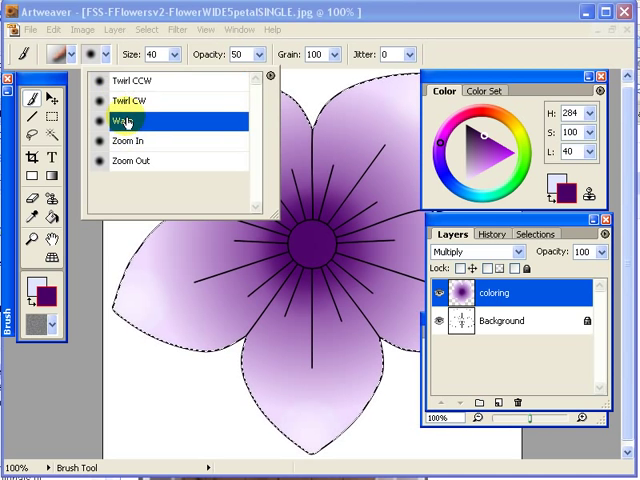
# Step: With the Warp variant at pressure-driven opacity, warp purple from the centre into the upper-left petal
pyautogui.click(124, 120)
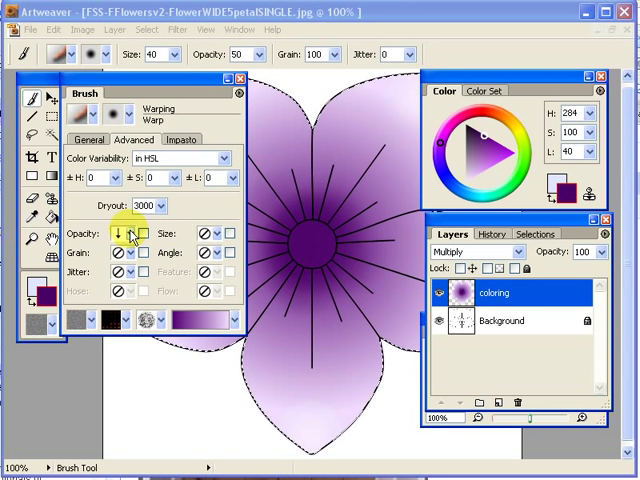
pyautogui.click(128, 232)
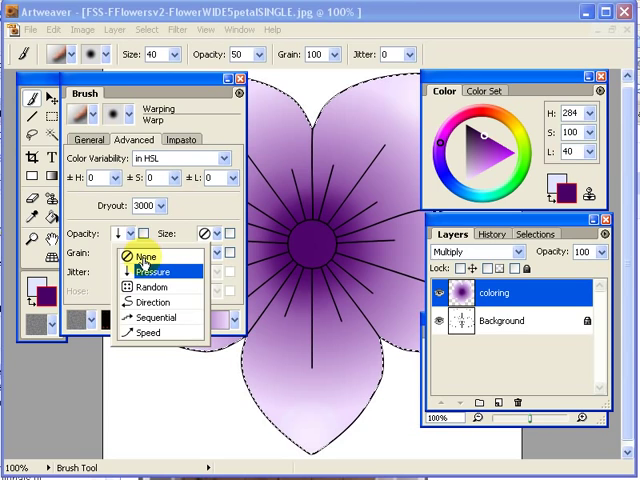
pyautogui.click(144, 256)
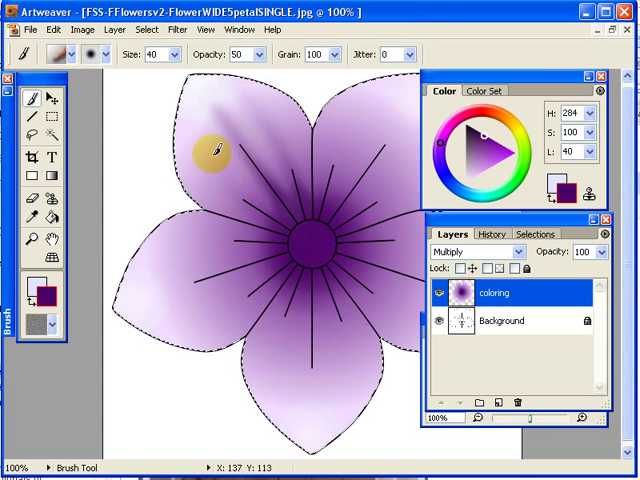
pyautogui.moveTo(210, 150); pyautogui.dragTo(280, 218)
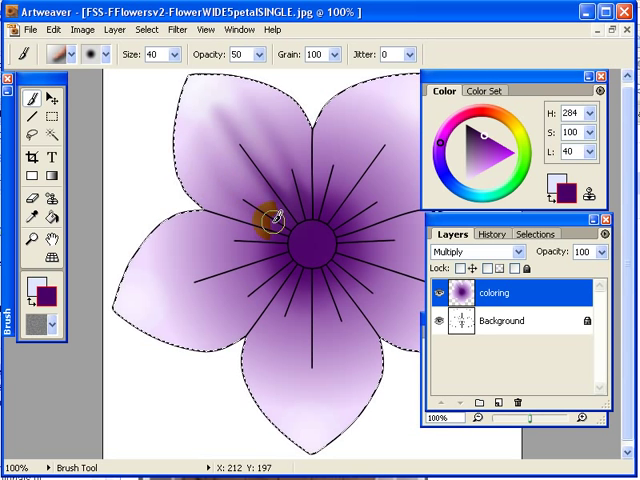